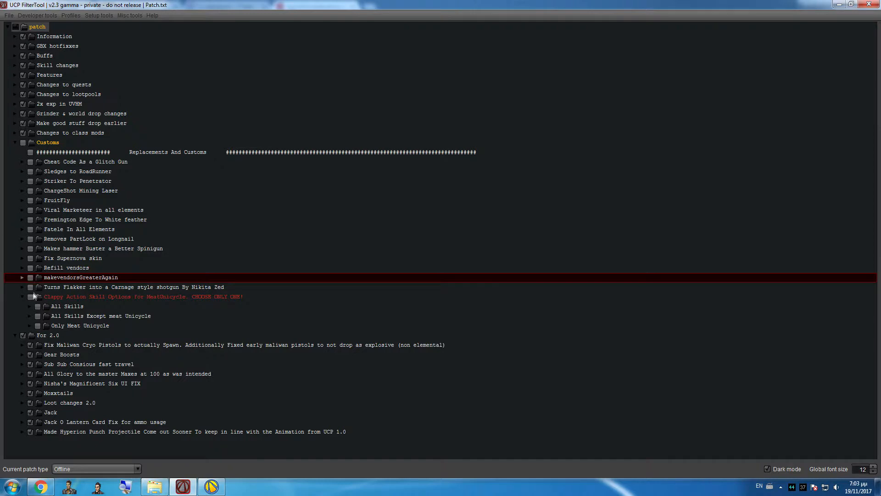
{"action": "mouse_move", "coordinate": [41, 169]}
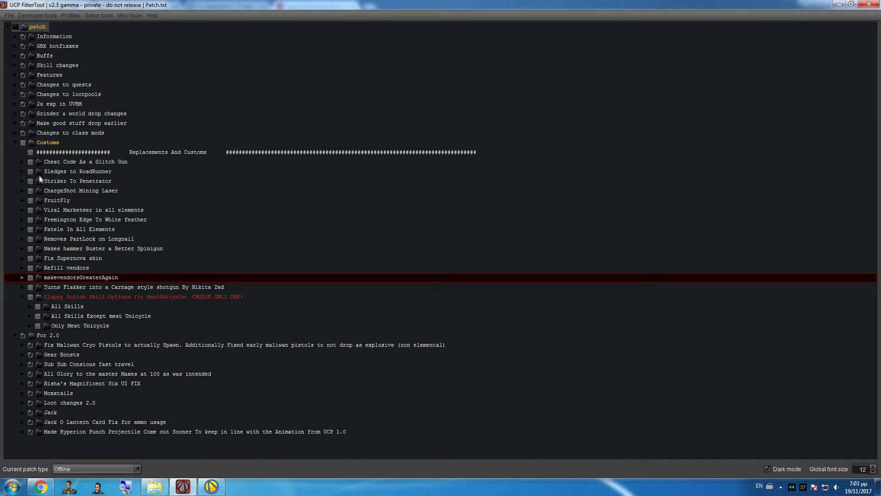
{"action": "mouse_move", "coordinate": [47, 270]}
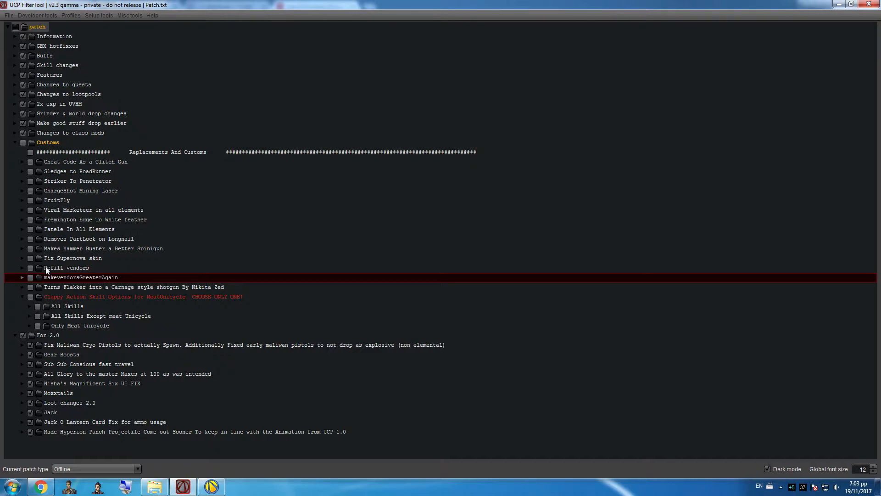
{"action": "mouse_move", "coordinate": [239, 170]}
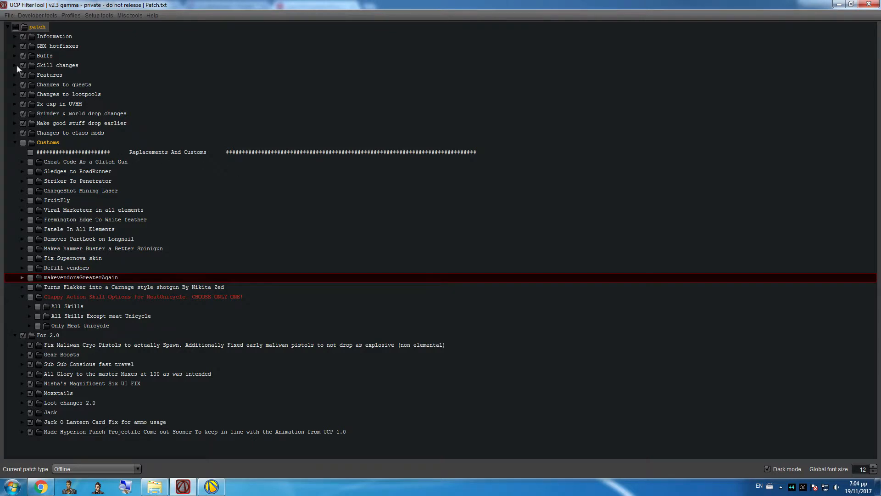
- Browse the mod list entries: Striker To Penetrator, FruitFly, Viral Marketeer and the Hammer Buster spinigun patch
{"action": "left_click", "coordinate": [15, 64]}
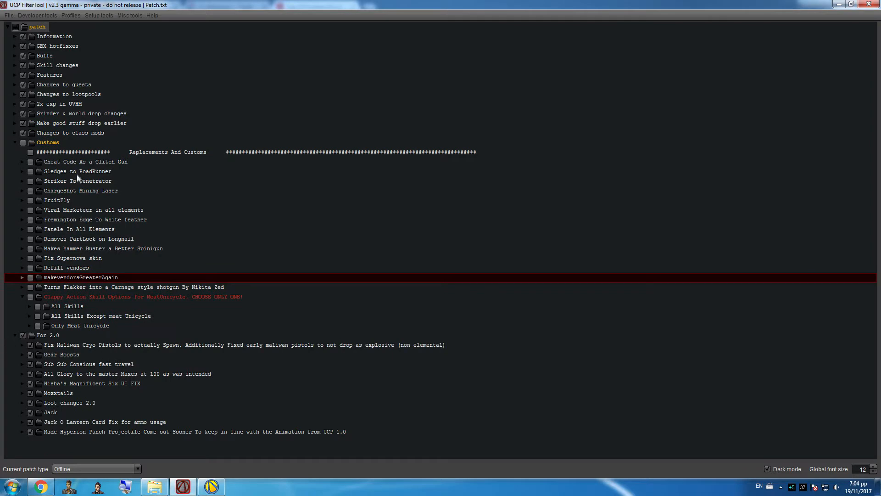
{"action": "left_click", "coordinate": [77, 181]}
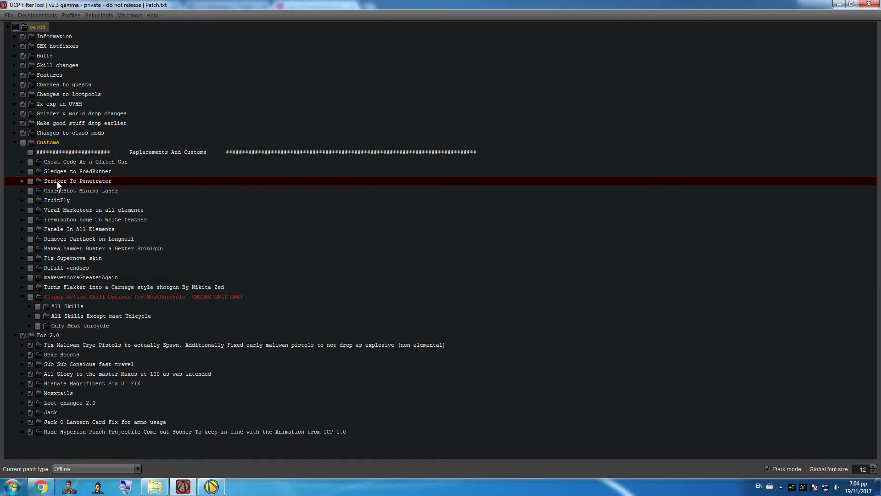
{"action": "mouse_move", "coordinate": [103, 185]}
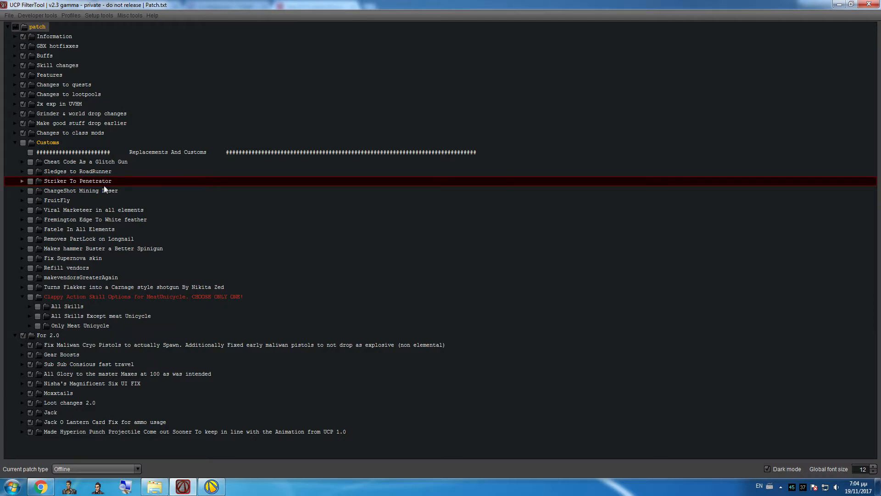
{"action": "mouse_move", "coordinate": [94, 192]}
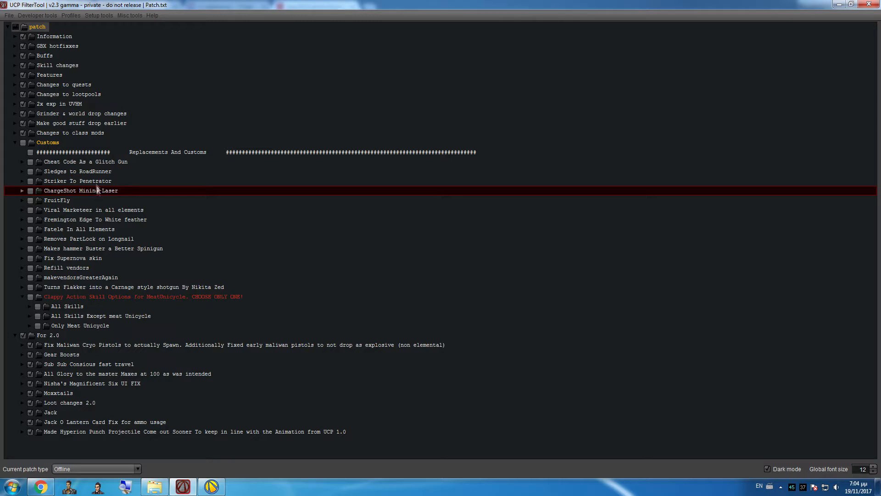
{"action": "mouse_move", "coordinate": [47, 260]}
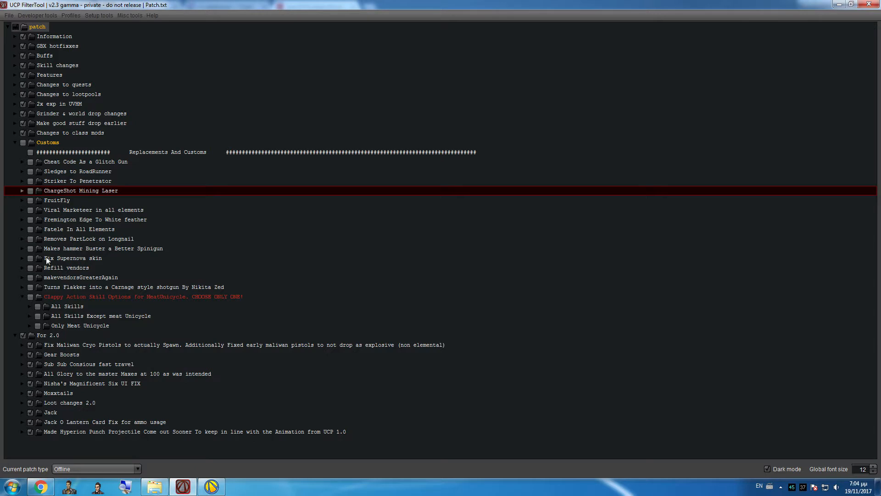
{"action": "mouse_move", "coordinate": [93, 266]}
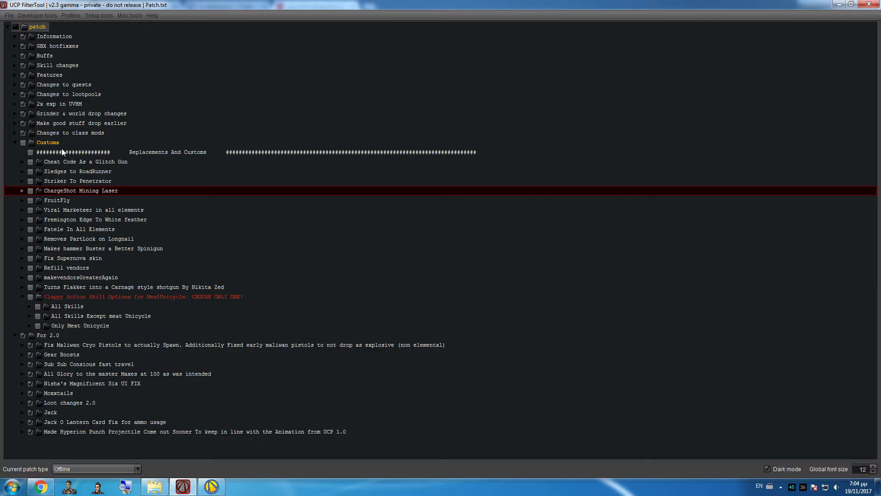
{"action": "mouse_move", "coordinate": [74, 279]}
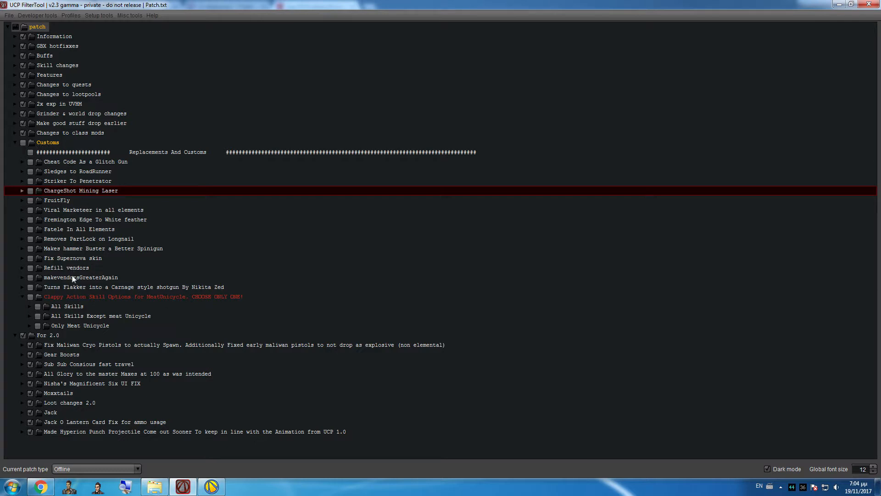
{"action": "mouse_move", "coordinate": [49, 273]}
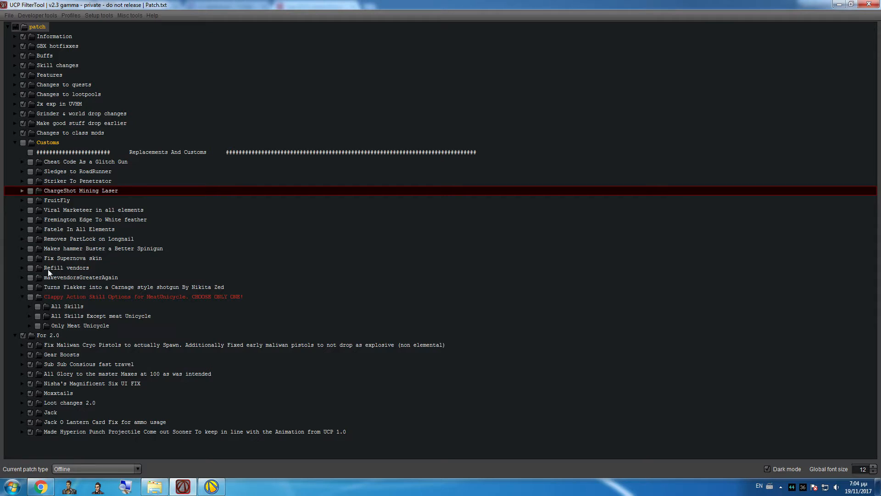
{"action": "mouse_move", "coordinate": [64, 238]}
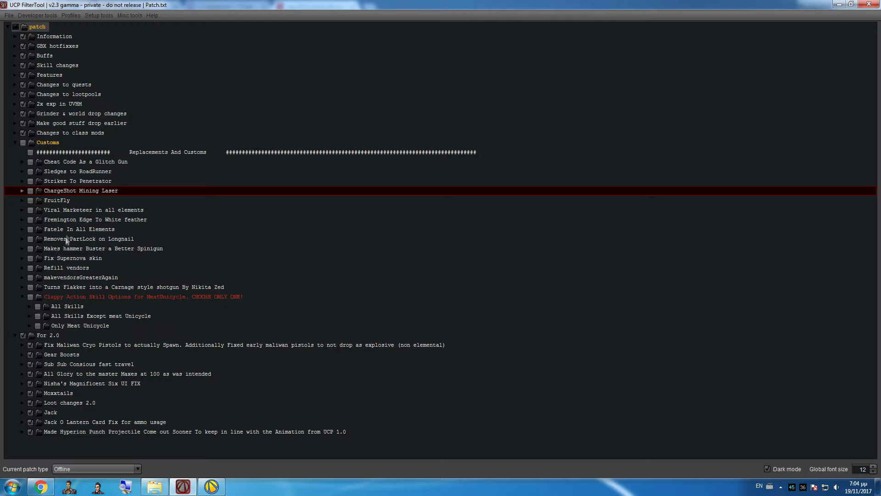
{"action": "mouse_move", "coordinate": [92, 197]}
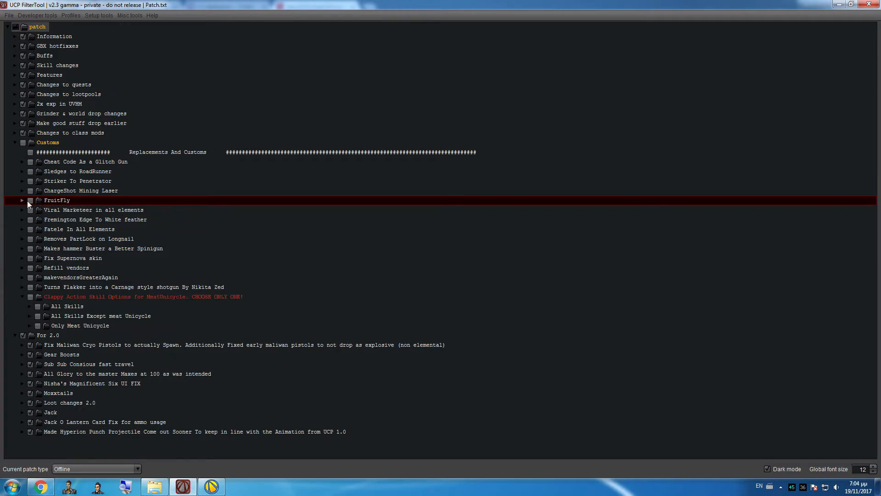
{"action": "left_click", "coordinate": [23, 200]}
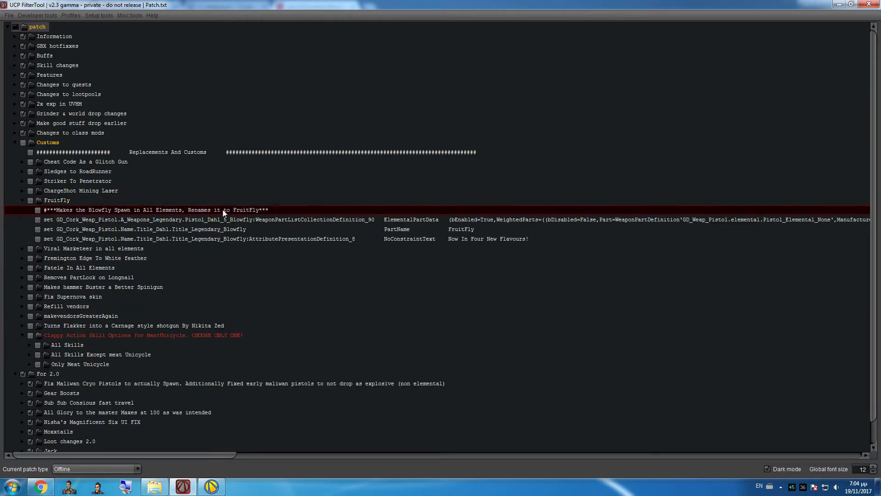
{"action": "left_click", "coordinate": [21, 200]}
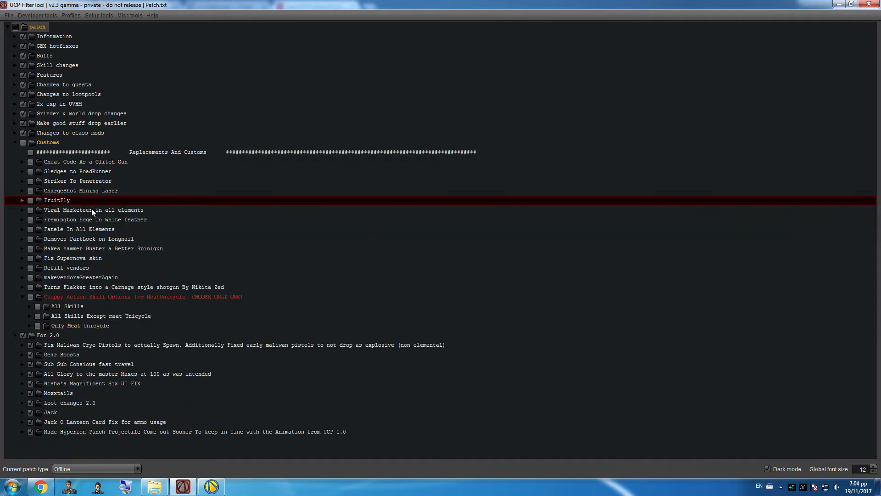
{"action": "left_click", "coordinate": [94, 210]}
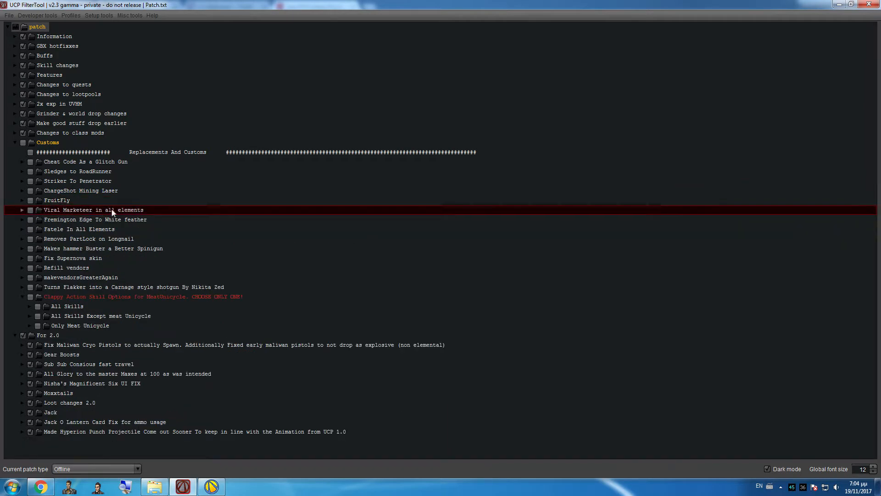
{"action": "left_click", "coordinate": [79, 228]}
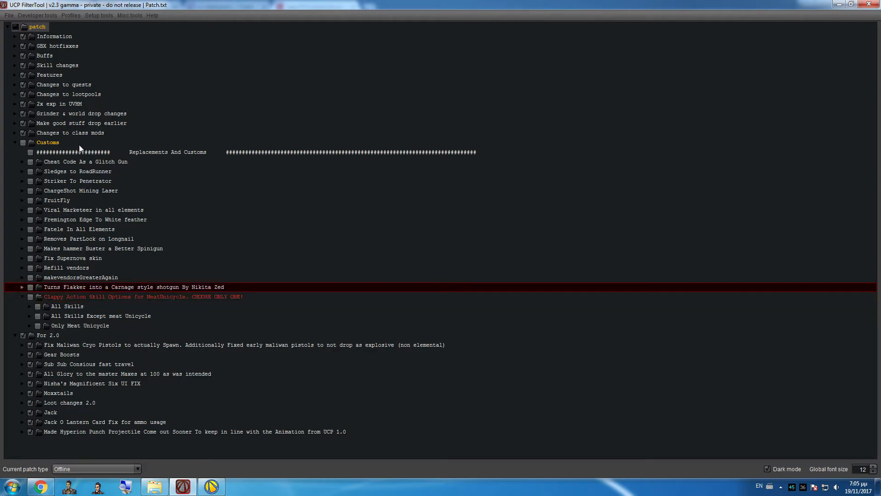
{"action": "mouse_move", "coordinate": [85, 244]}
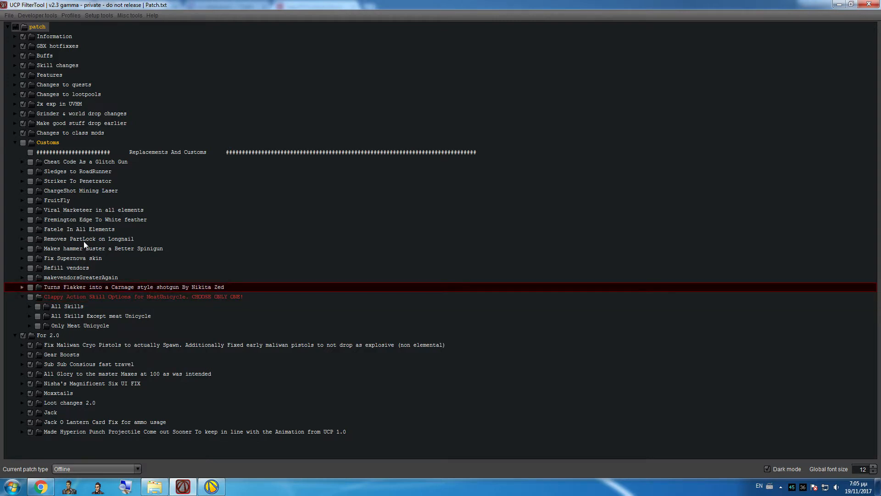
{"action": "mouse_move", "coordinate": [89, 251]}
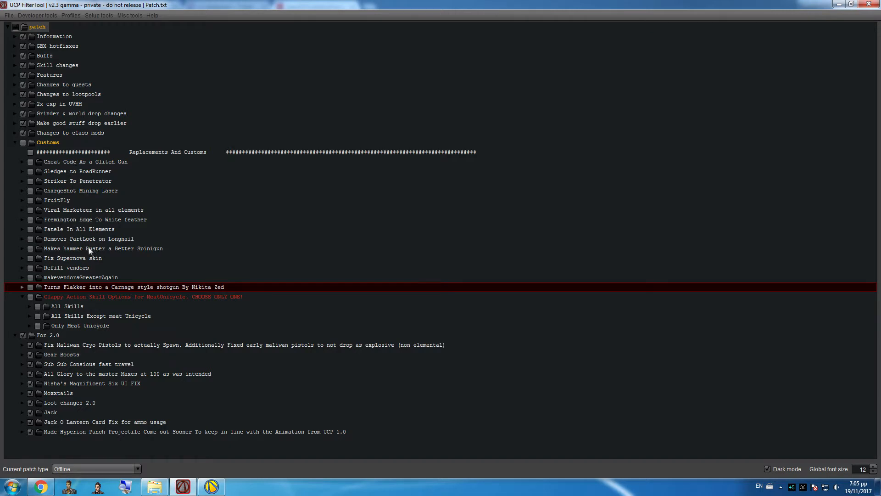
{"action": "left_click", "coordinate": [71, 257]}
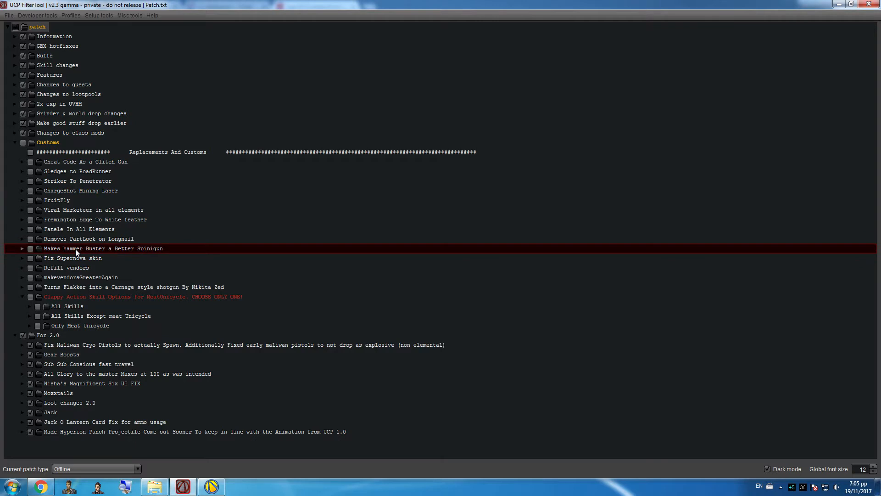
{"action": "mouse_move", "coordinate": [62, 166]}
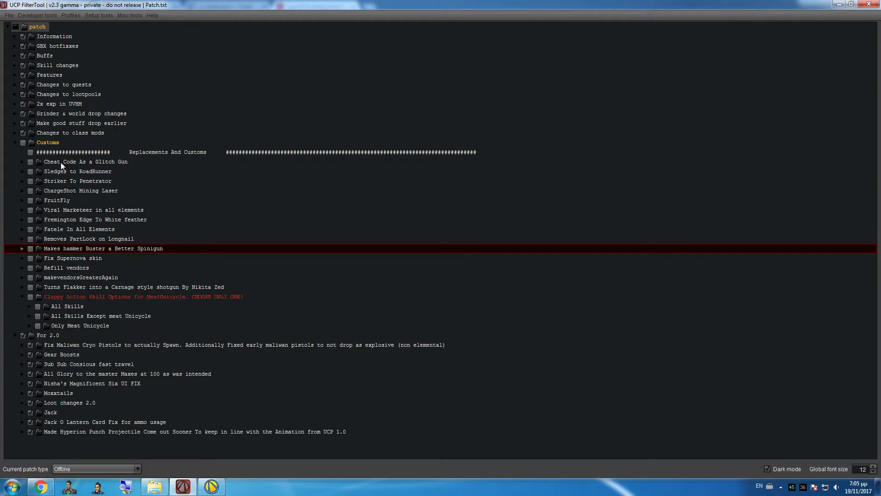
{"action": "mouse_move", "coordinate": [82, 269]}
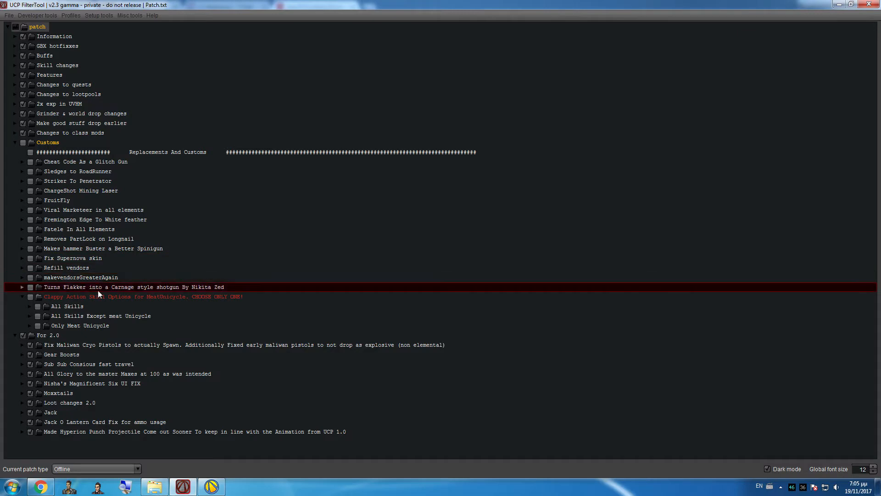
- Select Refill vendors under Clappy options, continue into the game, check the vendor's shotgun ammo and pause
{"action": "left_click", "coordinate": [22, 296]}
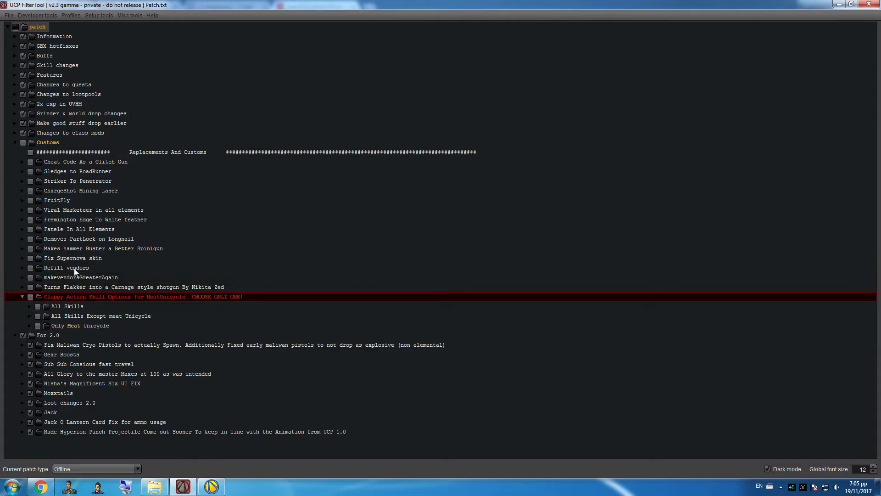
{"action": "left_click", "coordinate": [66, 267]}
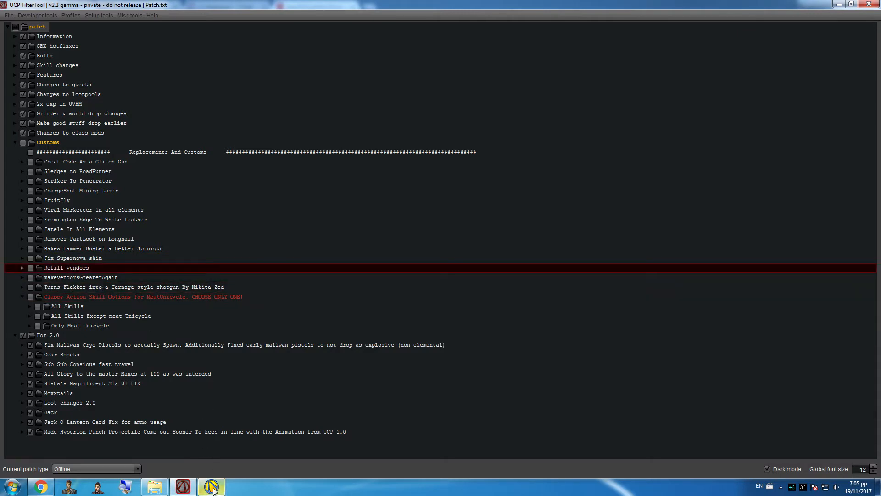
{"action": "left_click", "coordinate": [211, 485]}
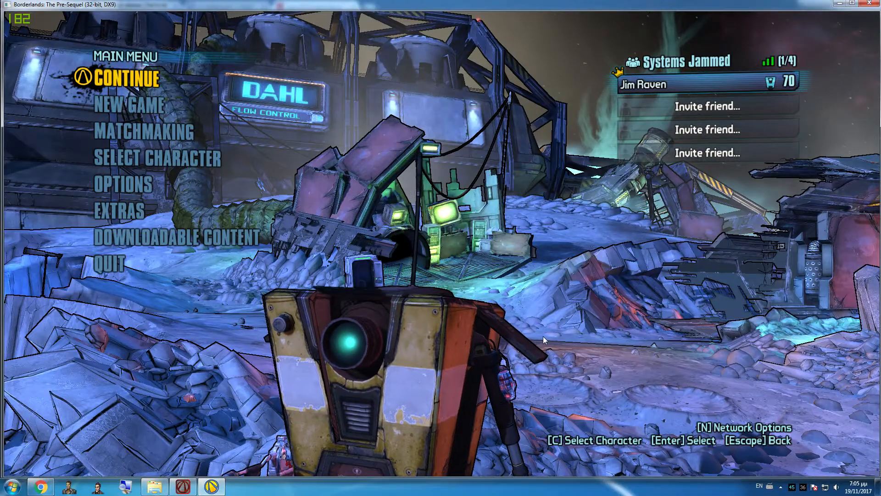
{"action": "left_click", "coordinate": [131, 77]}
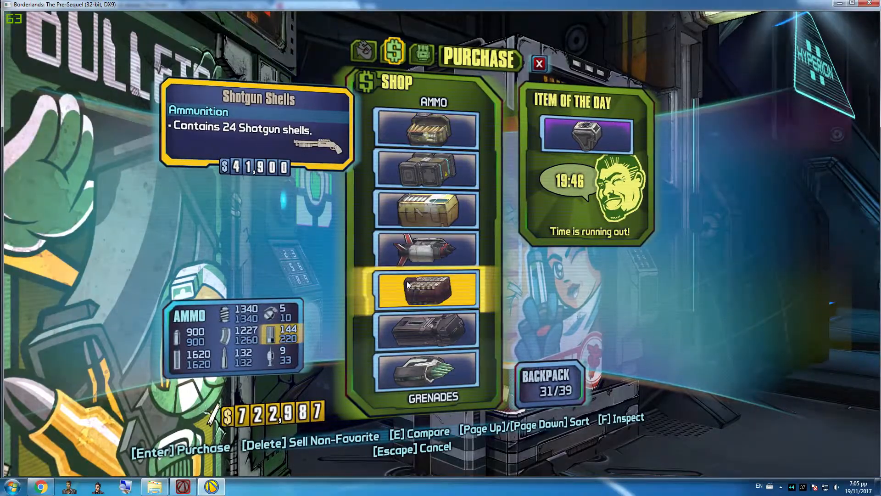
{"action": "key", "text": "escape"}
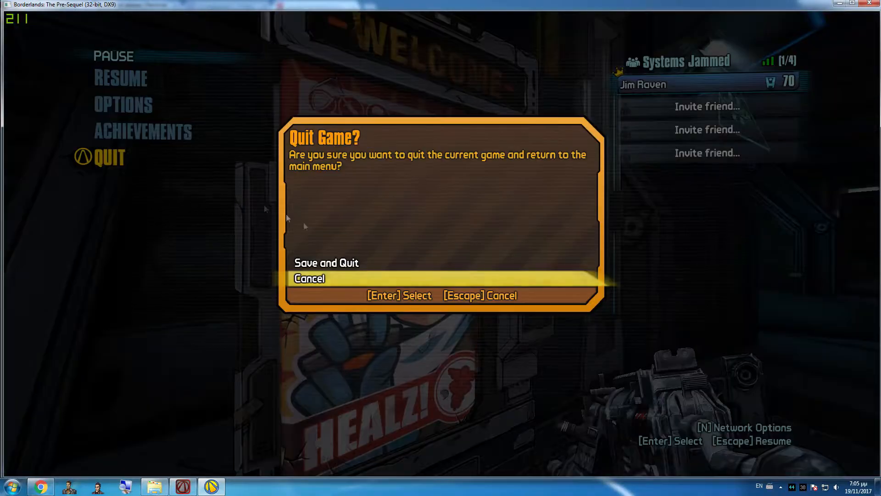
- Save and quit the session back to the Borderlands main menu
{"action": "left_click", "coordinate": [325, 262]}
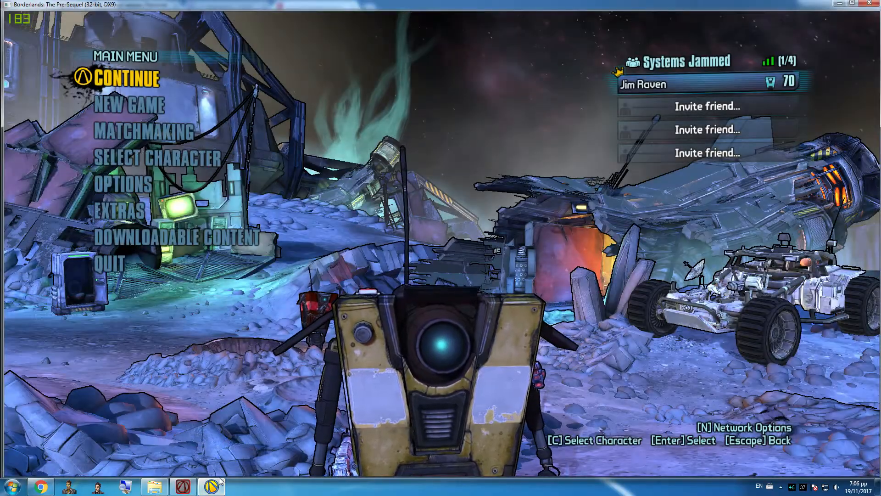
- Continue into the game and browse the Fragmented Fragtrap skill tree showing zero skill points
{"action": "left_click", "coordinate": [128, 77]}
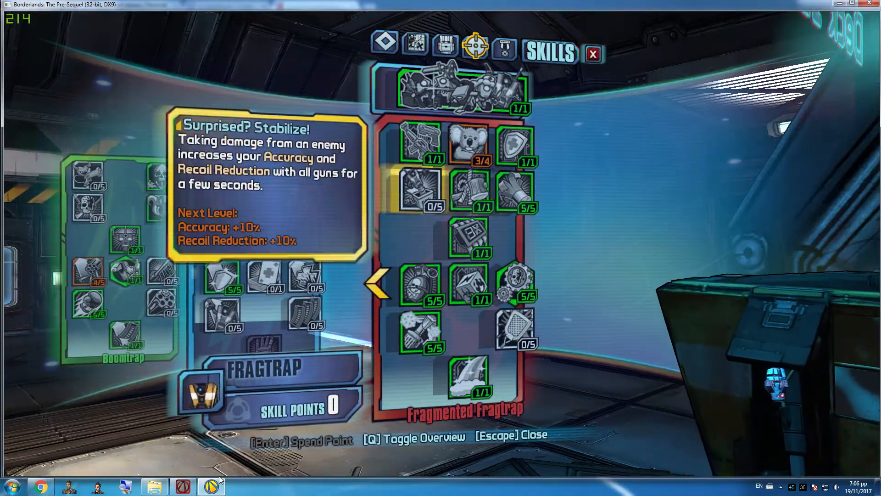
{"action": "key", "text": "q"}
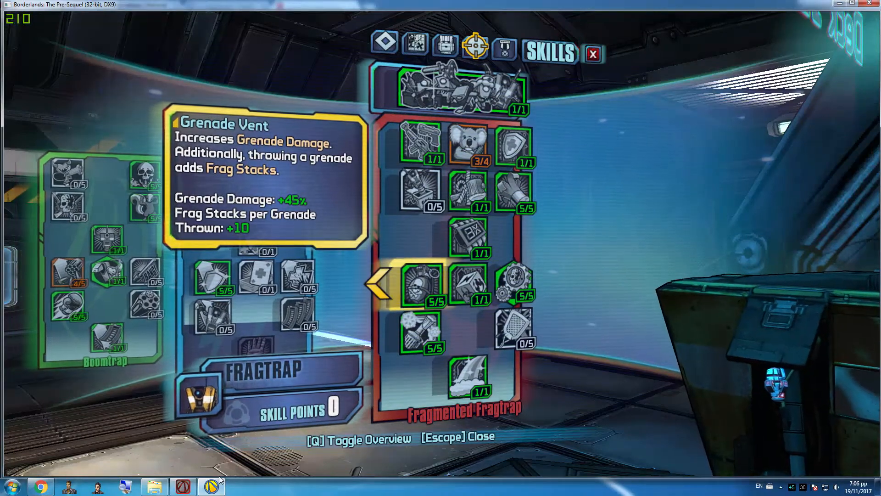
- Review the equipped gear in Inventory, resume gameplay, then return to the patch tool
{"action": "left_click", "coordinate": [445, 46]}
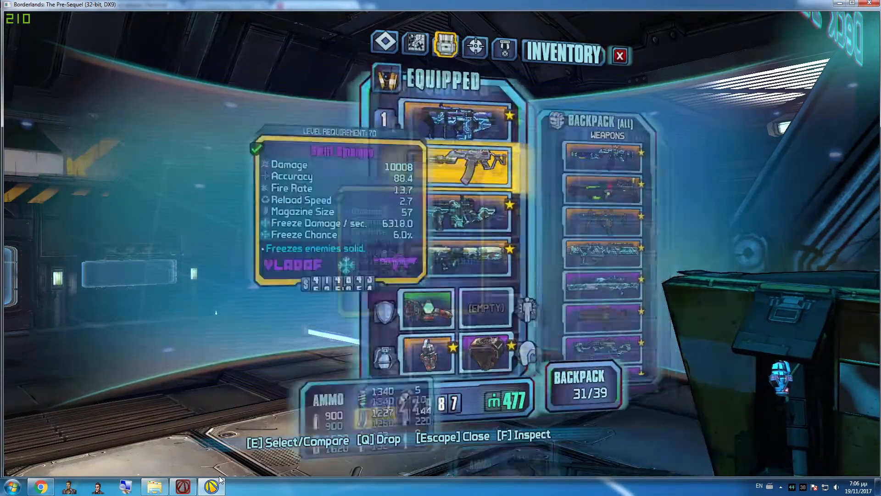
{"action": "key", "text": "Escape"}
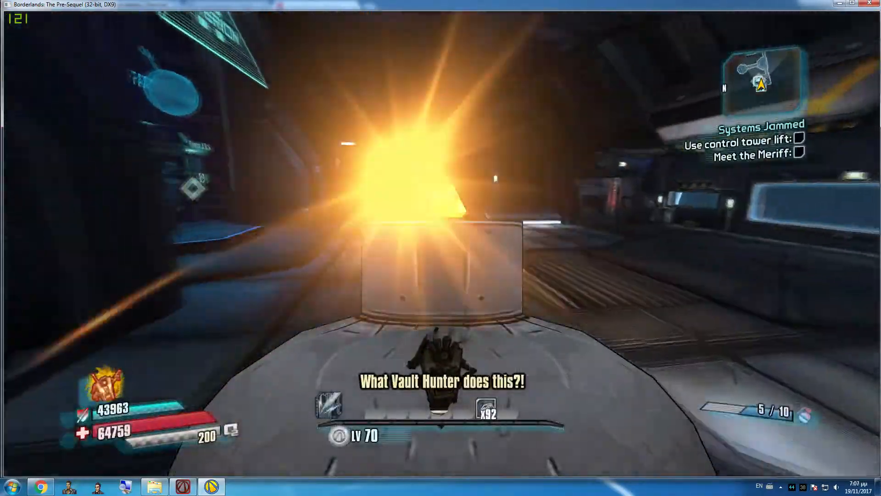
{"action": "key", "text": "Escape"}
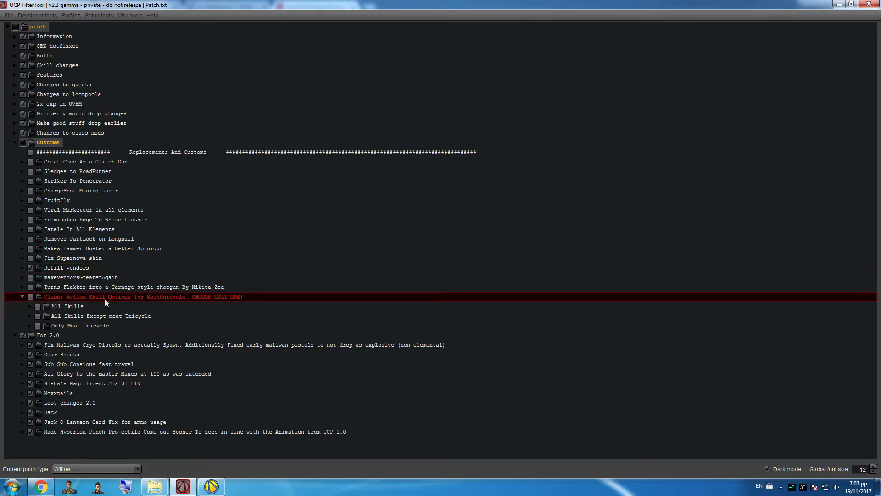
{"action": "mouse_move", "coordinate": [160, 304]}
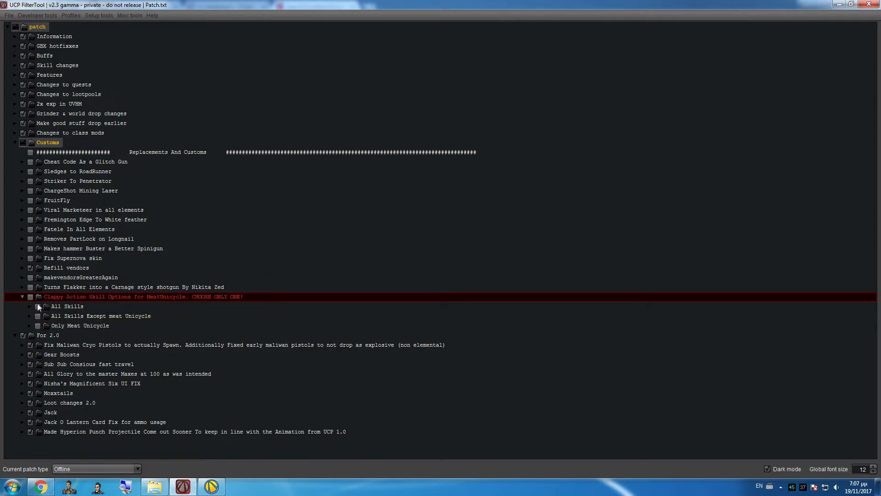
{"action": "mouse_move", "coordinate": [36, 326]}
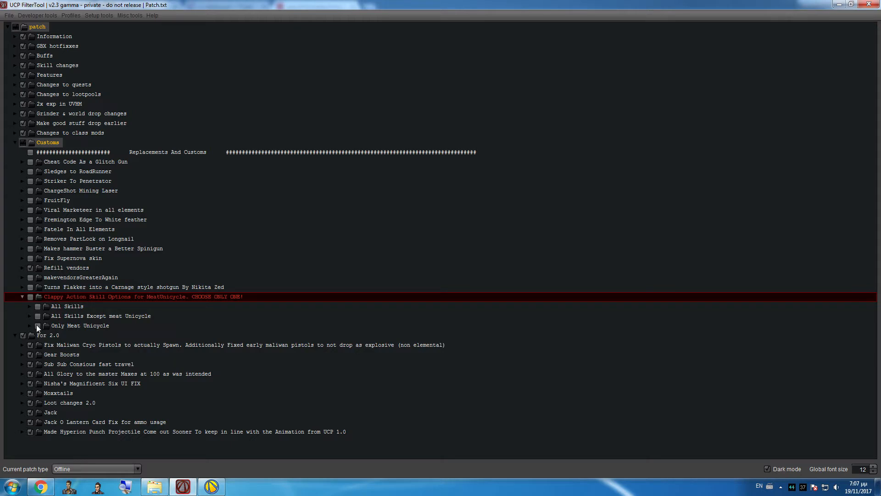
- Check Only Meat Unicycle, dismiss the CHOOSE ONLY ONE warning, and switch back to the game
{"action": "left_click", "coordinate": [38, 315]}
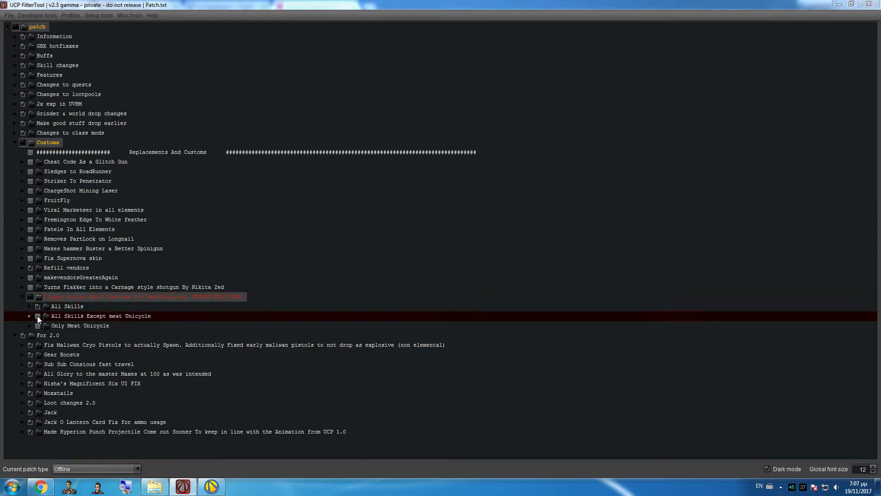
{"action": "left_click", "coordinate": [37, 315]}
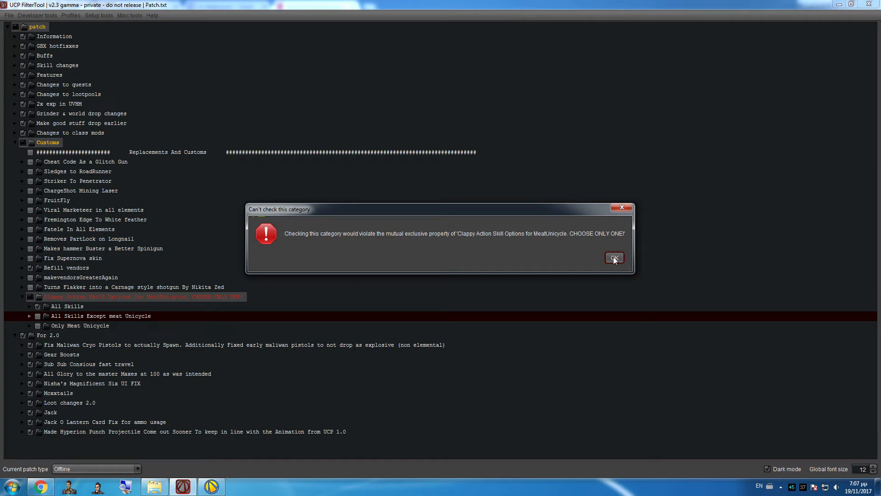
{"action": "left_click", "coordinate": [614, 257]}
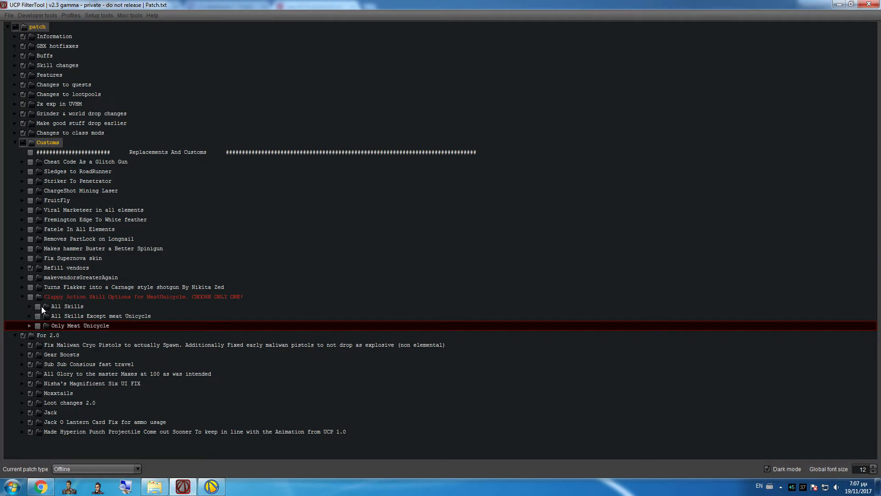
{"action": "mouse_move", "coordinate": [39, 327]}
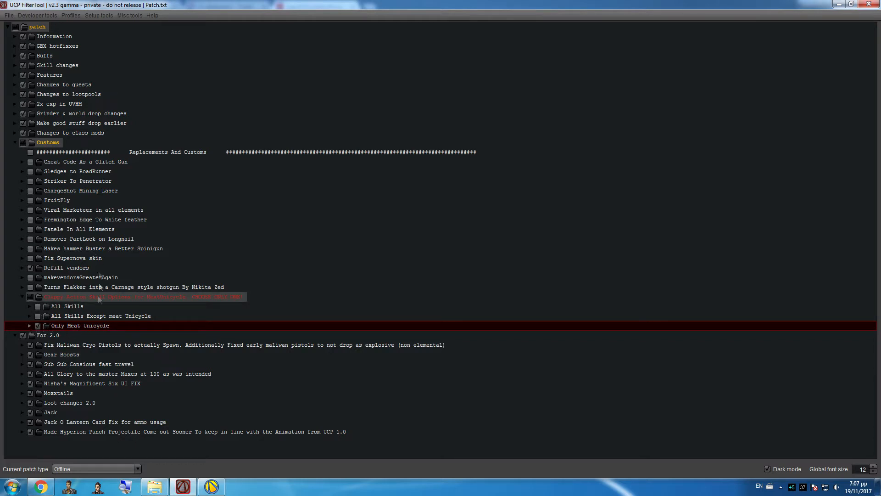
{"action": "mouse_move", "coordinate": [74, 329]}
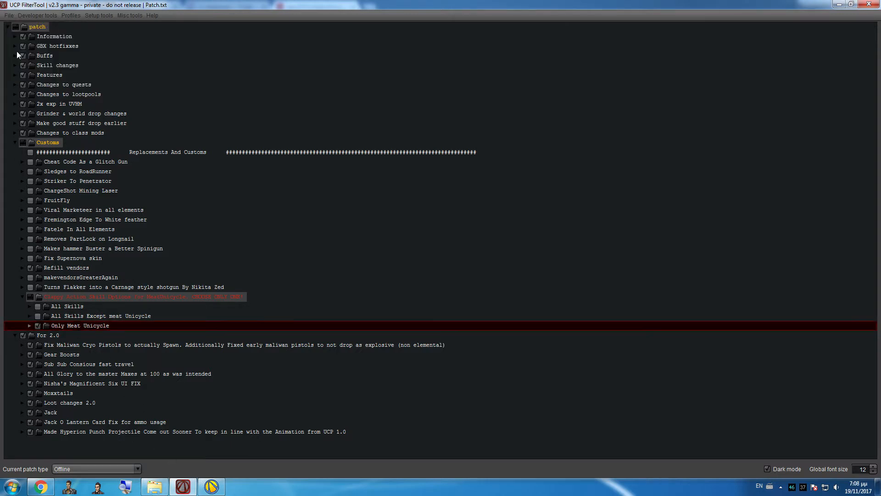
{"action": "left_click", "coordinate": [210, 486]}
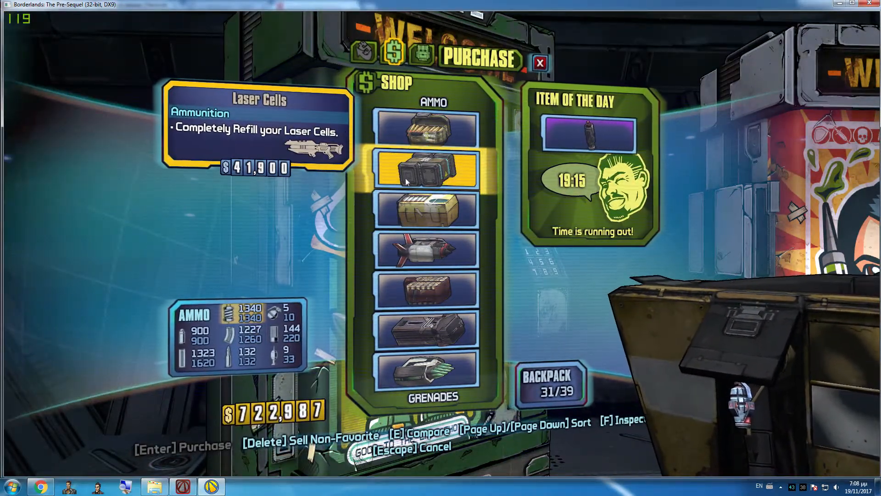
- Buy a full shotgun ammo refill at the vendor and leave the shop
{"action": "left_click", "coordinate": [427, 289]}
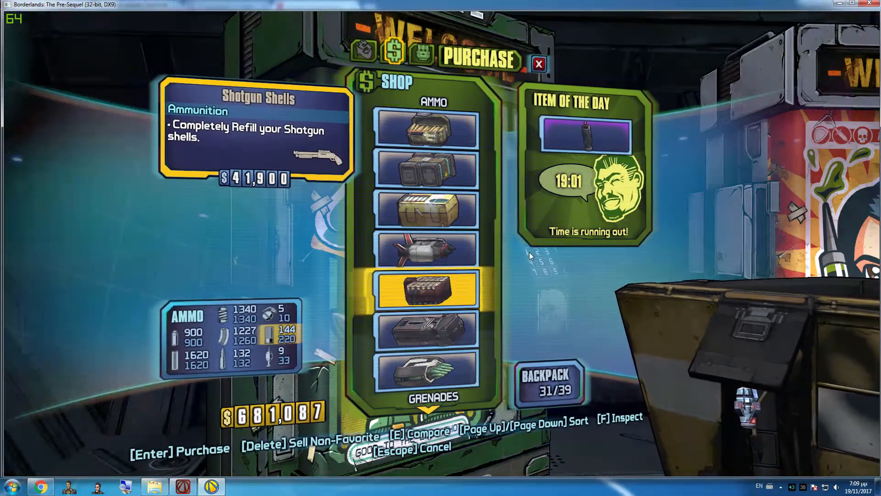
{"action": "key", "text": "Escape"}
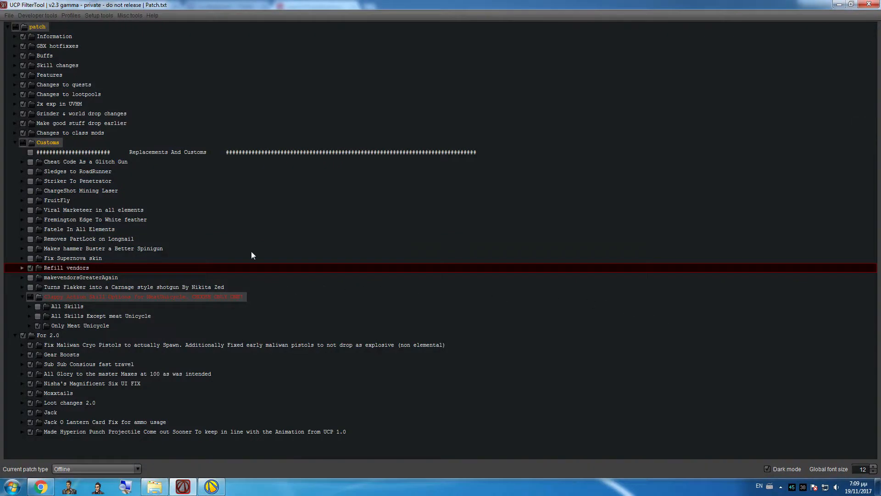
{"action": "mouse_move", "coordinate": [108, 212]}
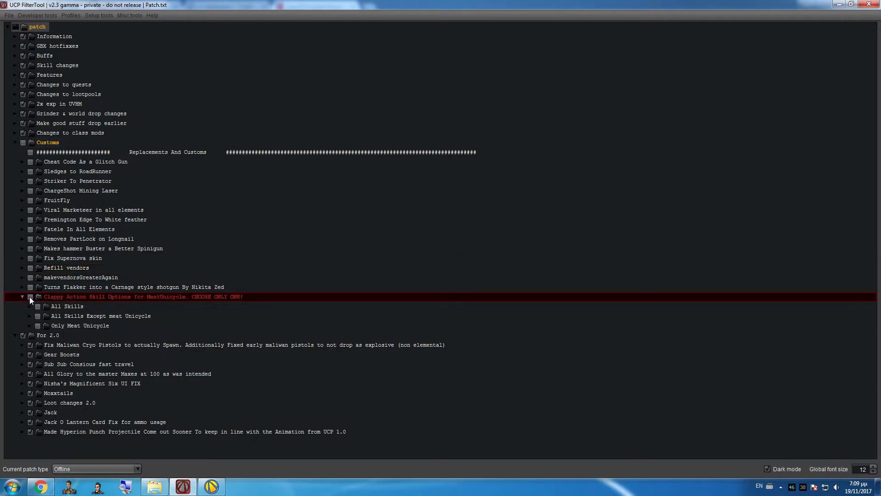
- Switch from the Clappy options view back to the running game
{"action": "left_click", "coordinate": [8, 16]}
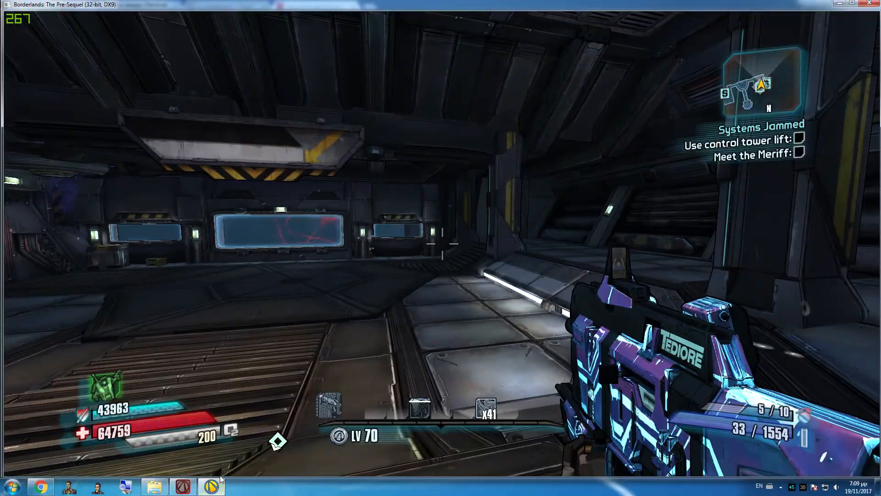
- Leave Borderlands gameplay and return to the FilterTool mod list
{"action": "key", "text": "Escape"}
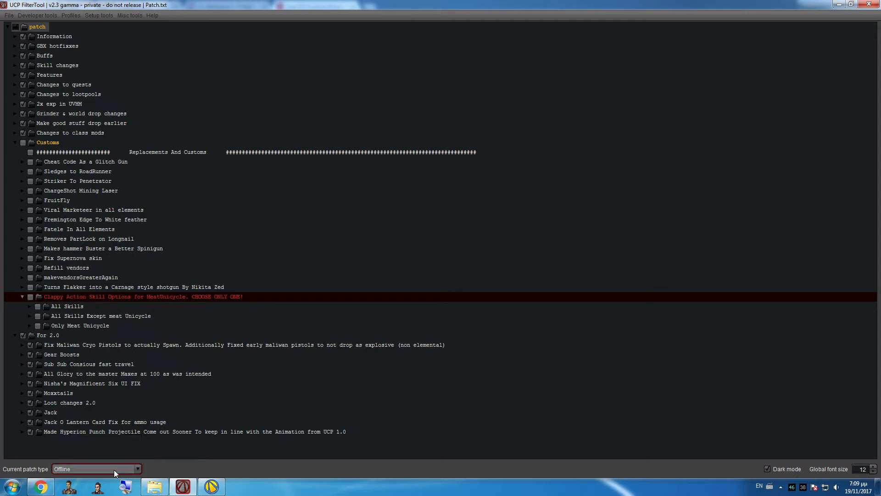
{"action": "mouse_move", "coordinate": [211, 484]}
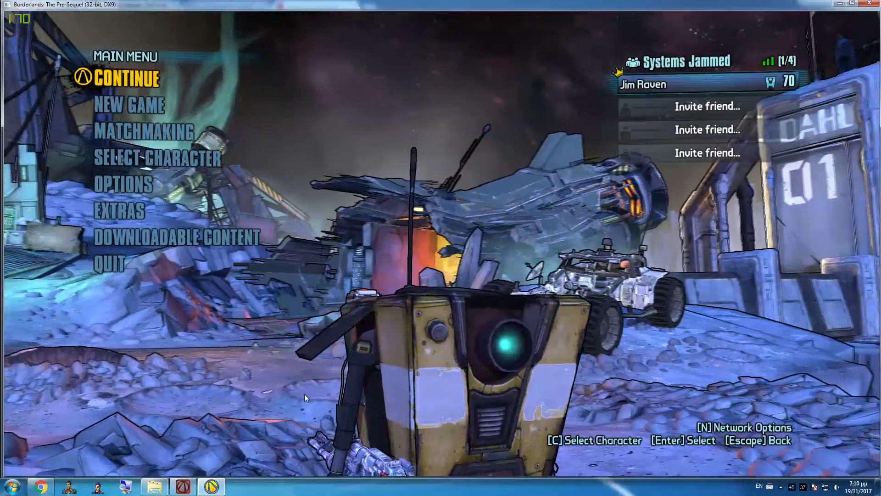
- Leave the game's main menu and go back to the FilterTool mod list
{"action": "left_click", "coordinate": [132, 78]}
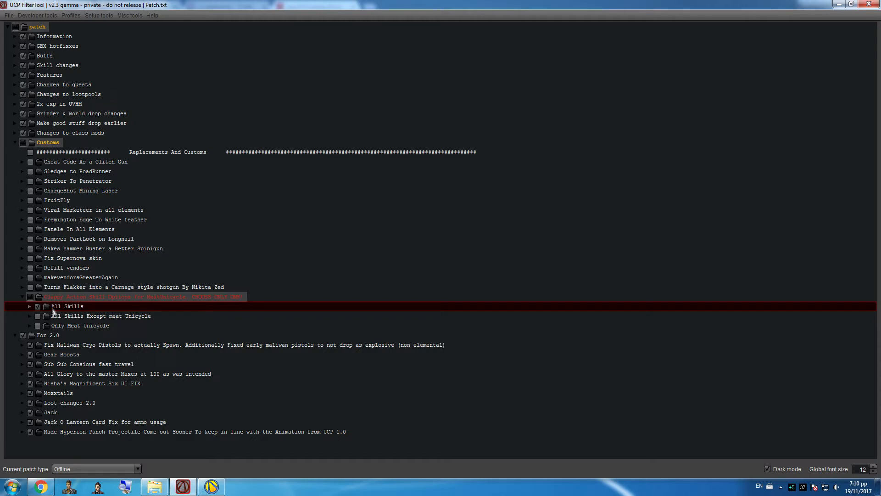
{"action": "mouse_move", "coordinate": [84, 322]}
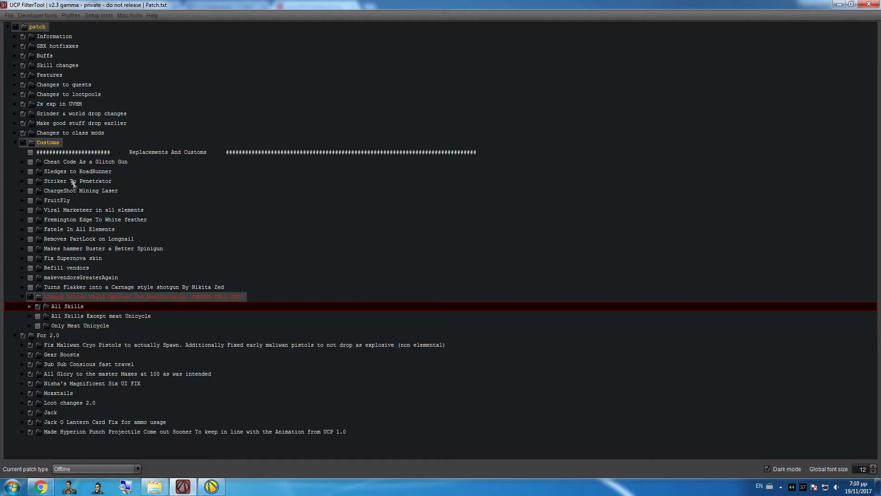
{"action": "mouse_move", "coordinate": [90, 259]}
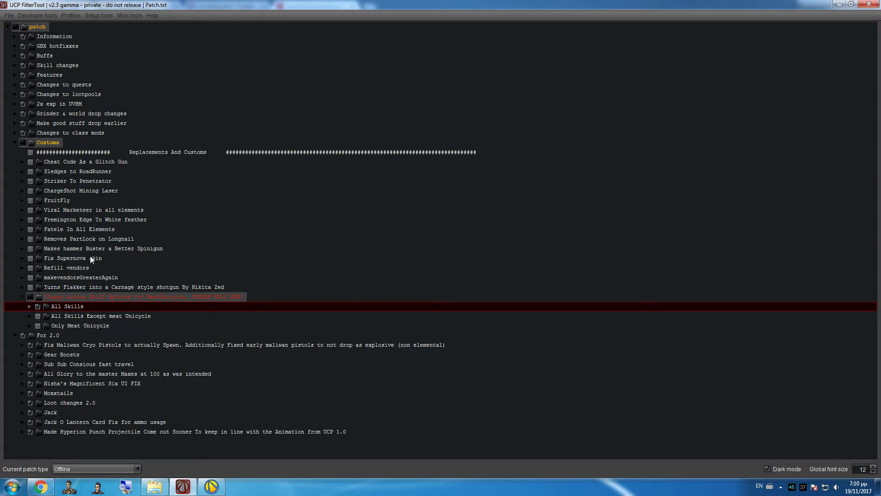
{"action": "mouse_move", "coordinate": [66, 267]}
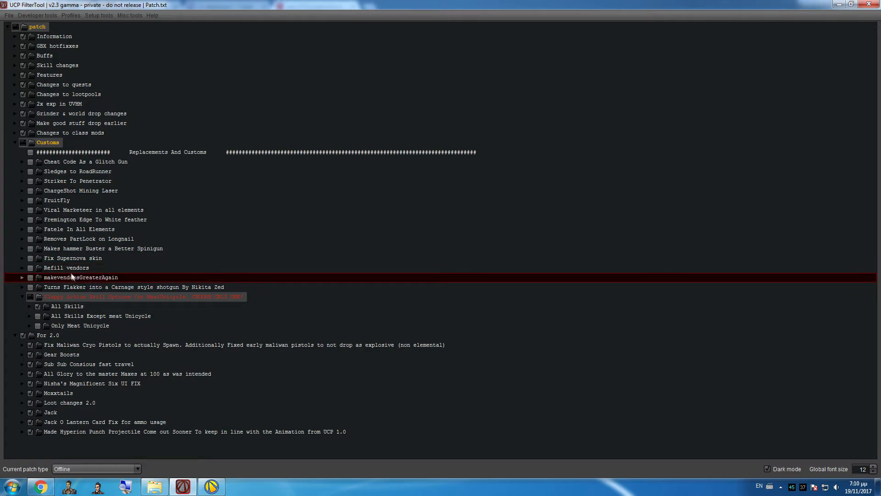
{"action": "mouse_move", "coordinate": [73, 251]}
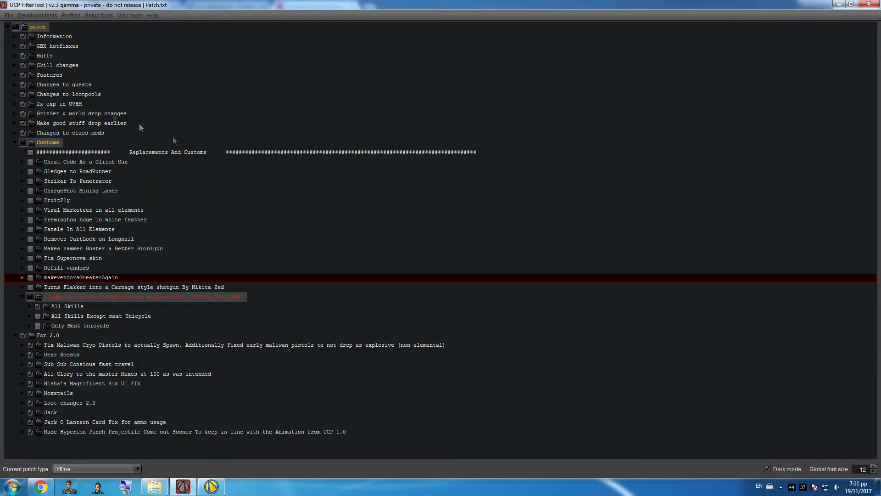
{"action": "mouse_move", "coordinate": [254, 226]}
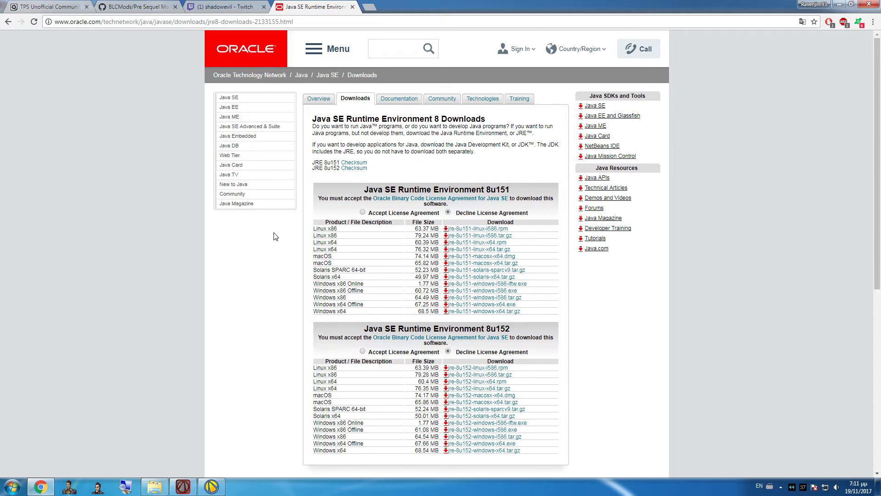
{"action": "mouse_move", "coordinate": [482, 304]}
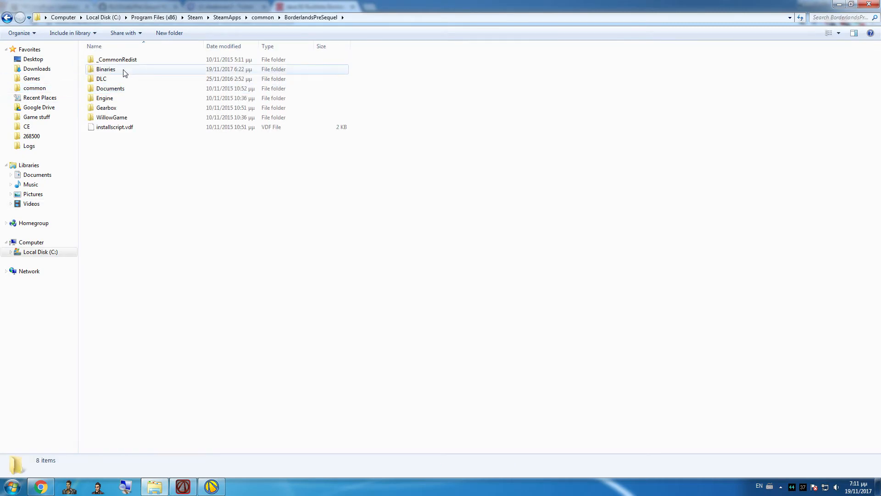
- Navigate via Steam > SteamApps > common > BorderlandsPreSequel to the Binaries folder with FilterTool jars
{"action": "double_click", "coordinate": [105, 69]}
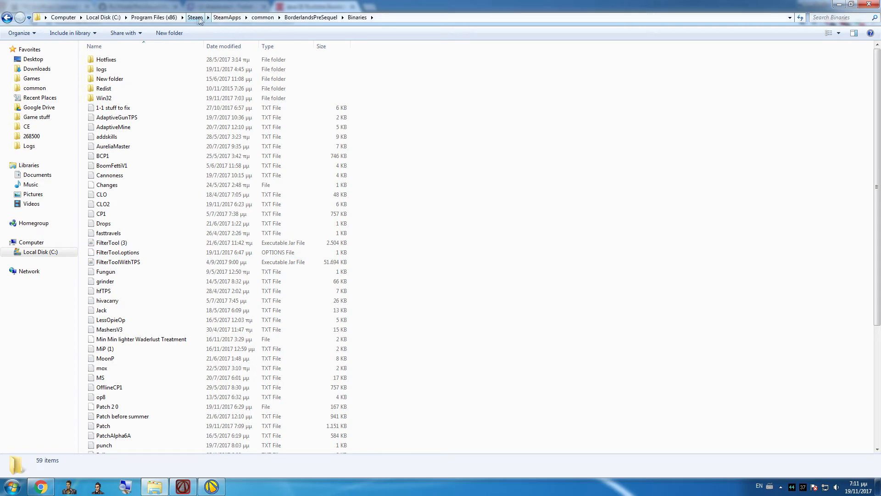
{"action": "left_click", "coordinate": [226, 18]}
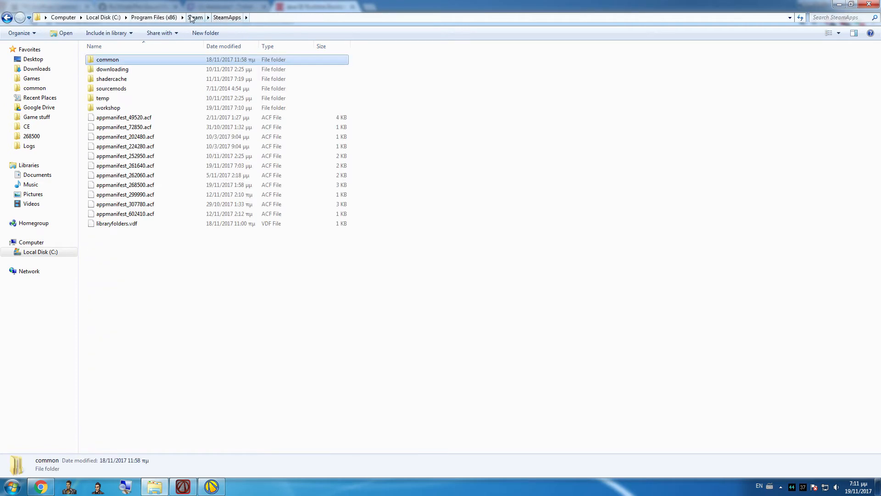
{"action": "left_click", "coordinate": [195, 17]}
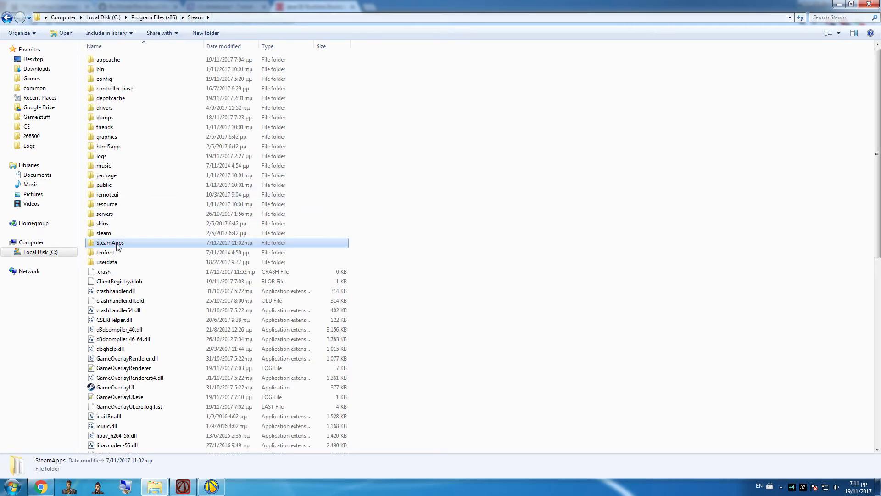
{"action": "double_click", "coordinate": [110, 242]}
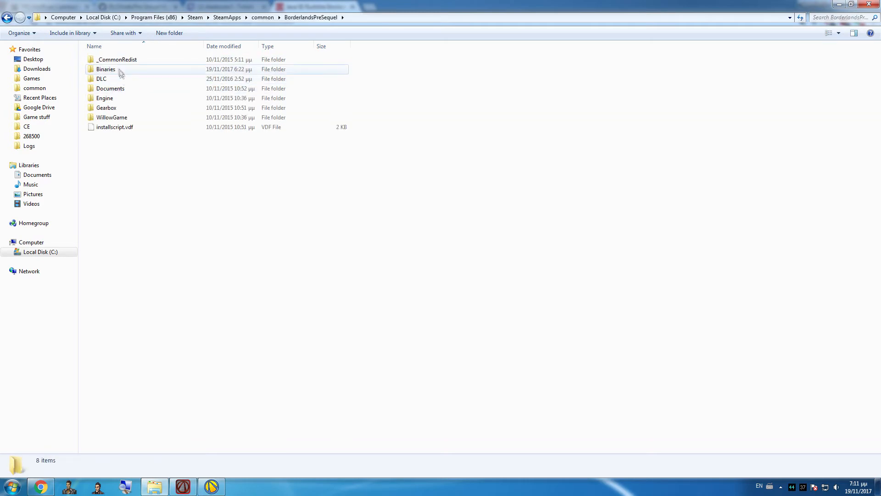
{"action": "double_click", "coordinate": [106, 69]}
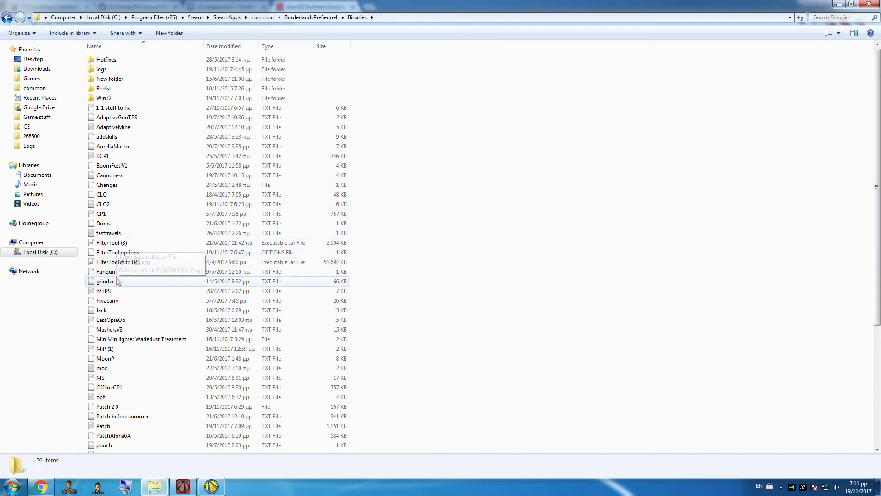
{"action": "scroll", "scroll_direction": "down", "scroll_amount": 3}
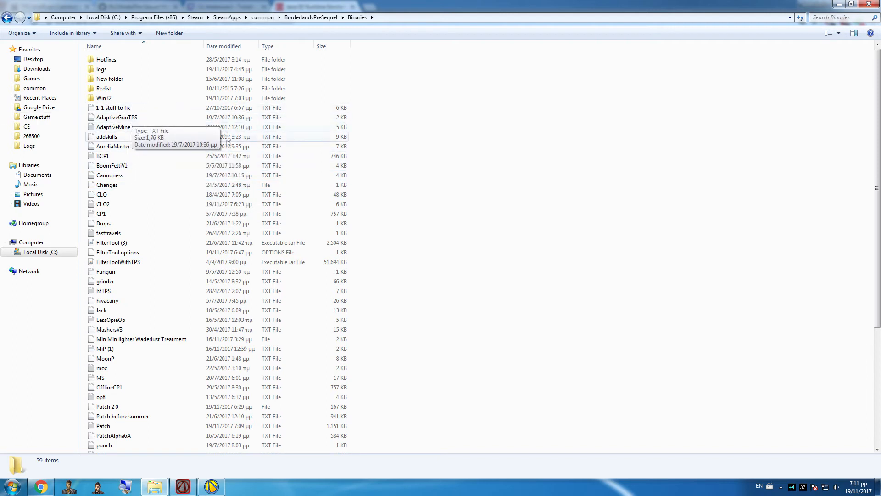
{"action": "mouse_move", "coordinate": [120, 166]}
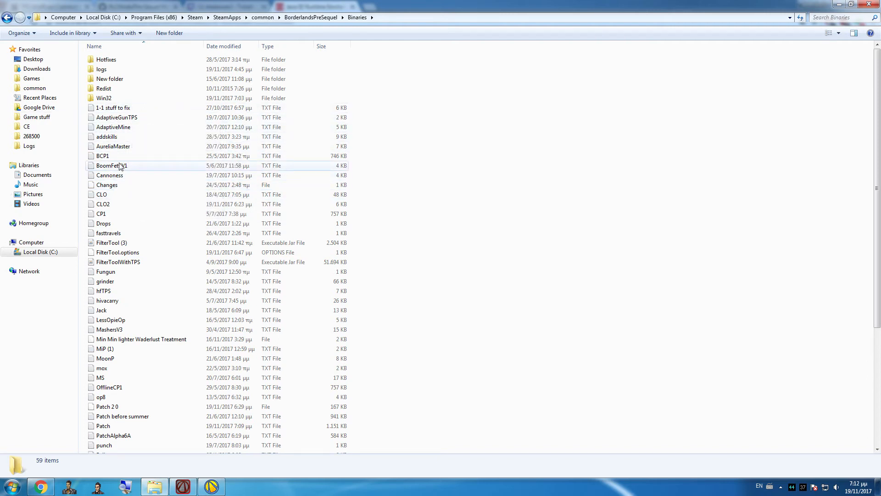
{"action": "mouse_move", "coordinate": [286, 272]}
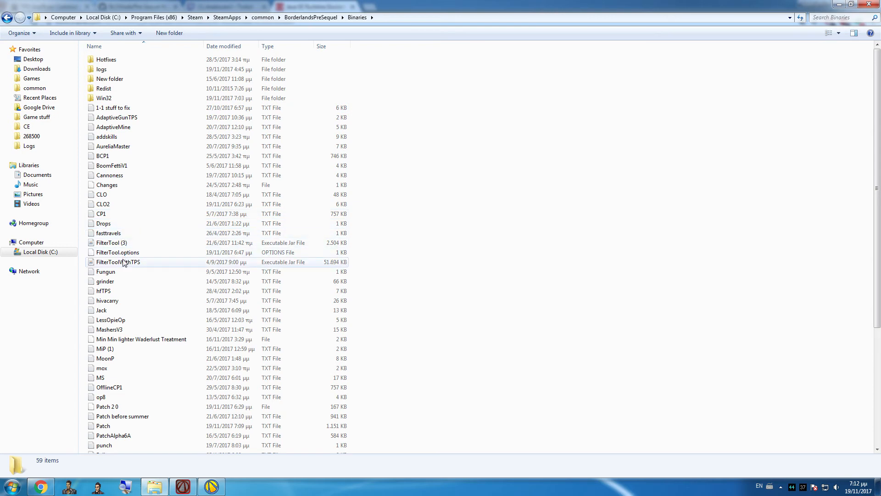
- Launch FilterToolWithTPS.jar from the Binaries folder so the patch tree loads with Customs mods unchecked
{"action": "left_click", "coordinate": [119, 261]}
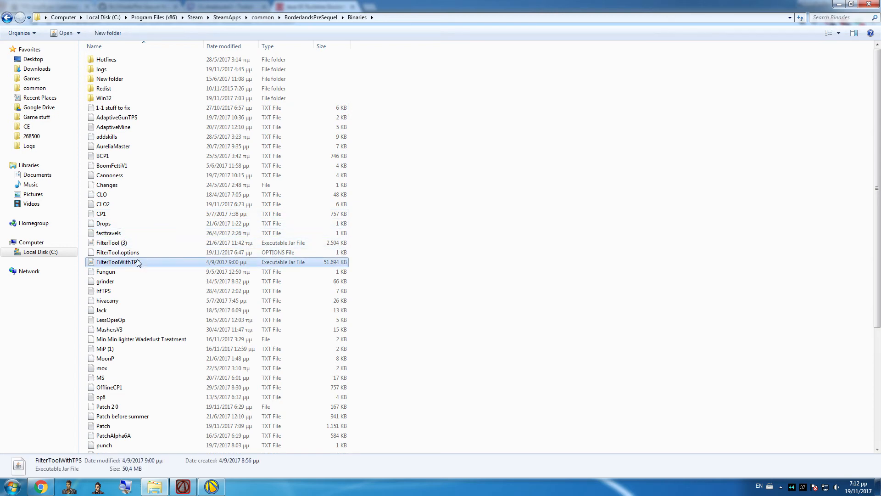
{"action": "double_click", "coordinate": [118, 262]}
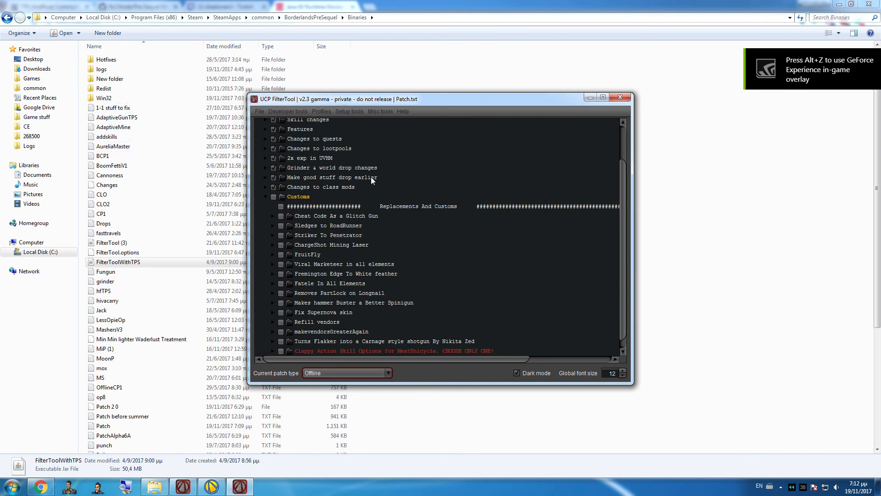
{"action": "scroll", "scroll_direction": "down", "scroll_amount": 3}
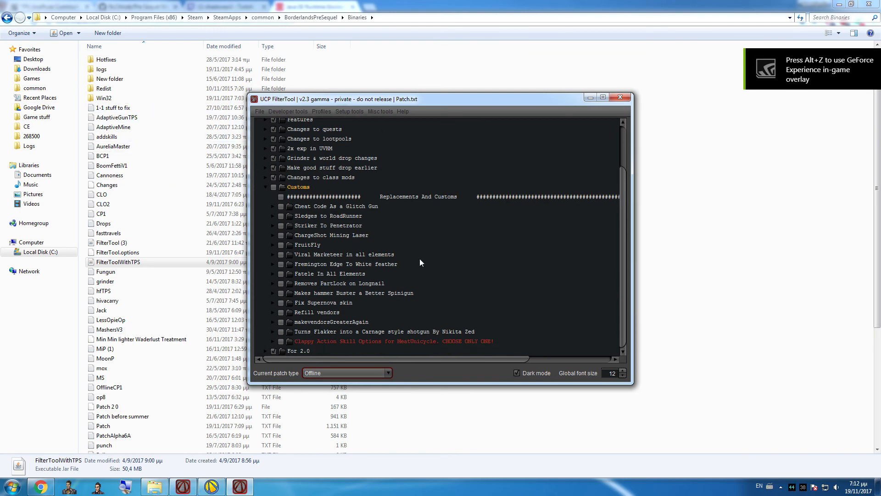